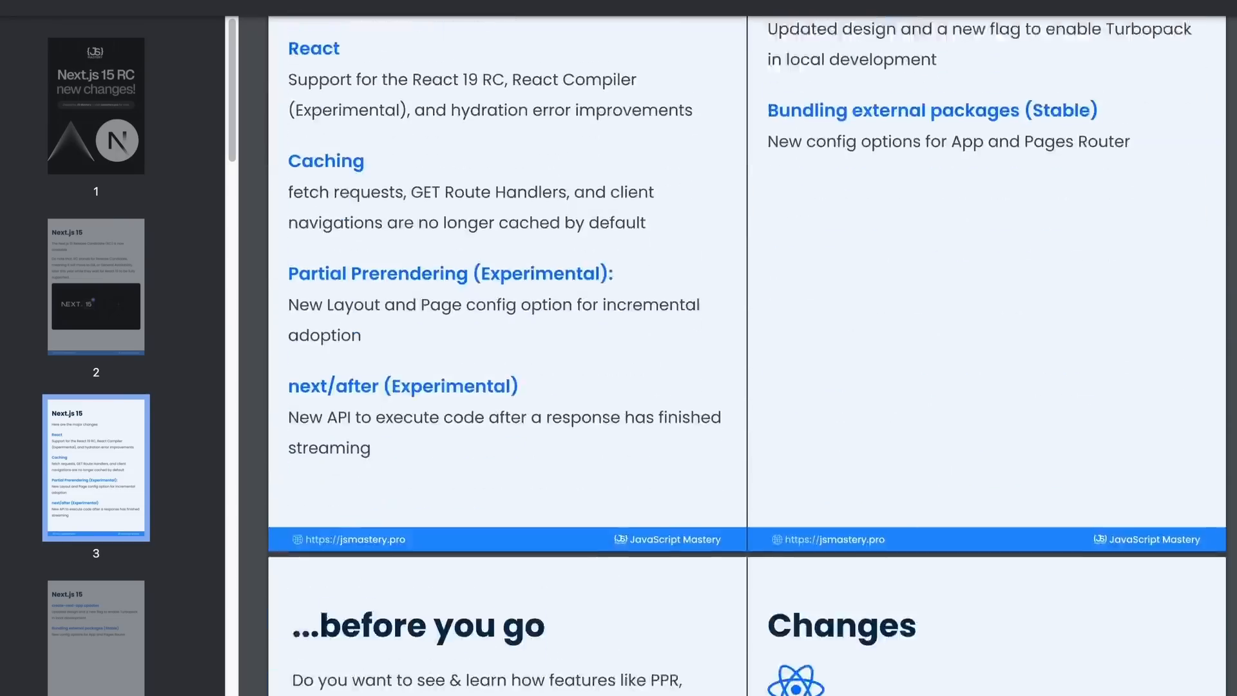
Step: Page through the Next.js 15 guide PDF to the hydration error and caching Changes pages
scroll("down", 3)
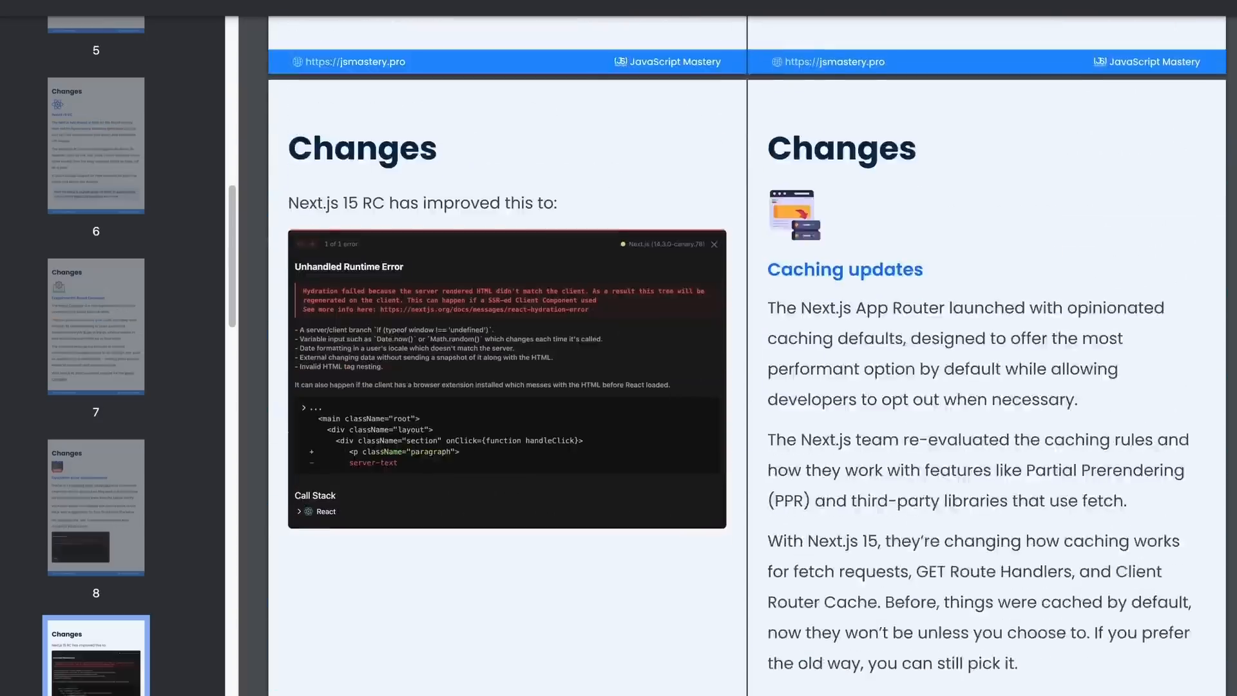
scroll("down", 3)
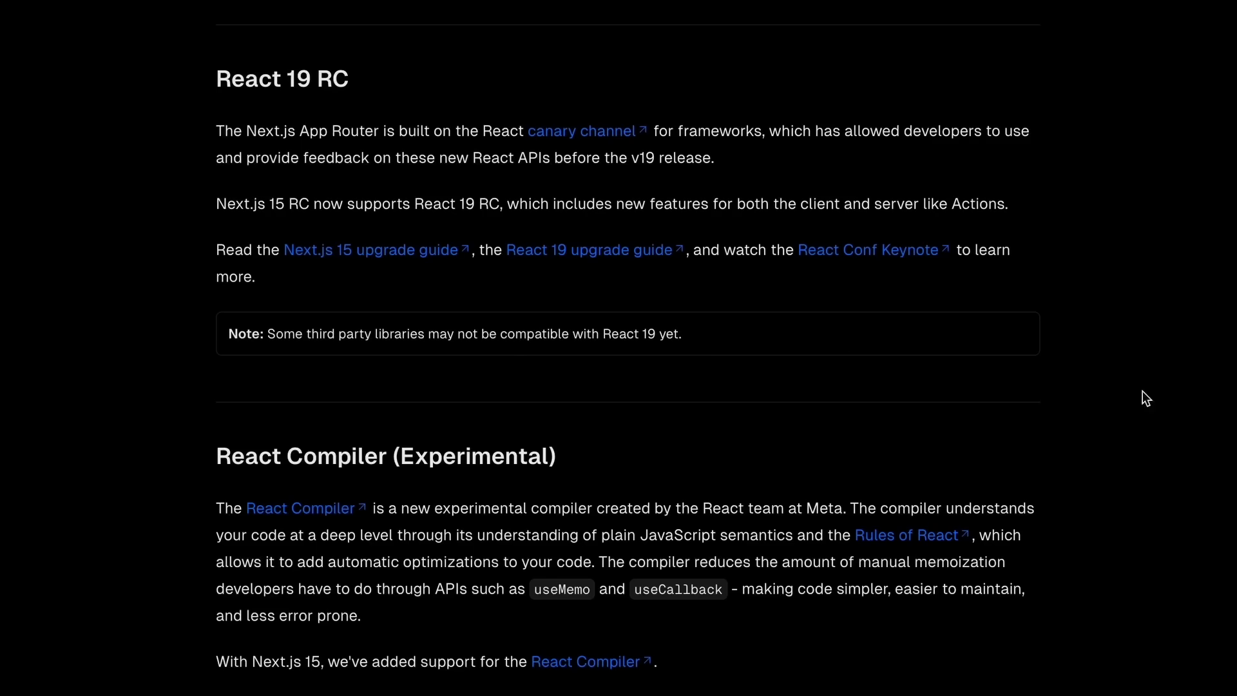
Step: Bring the React Compiler babel-plugin-react-compiler install steps into view in the blog post
left_click_drag(218, 131, 750, 131)
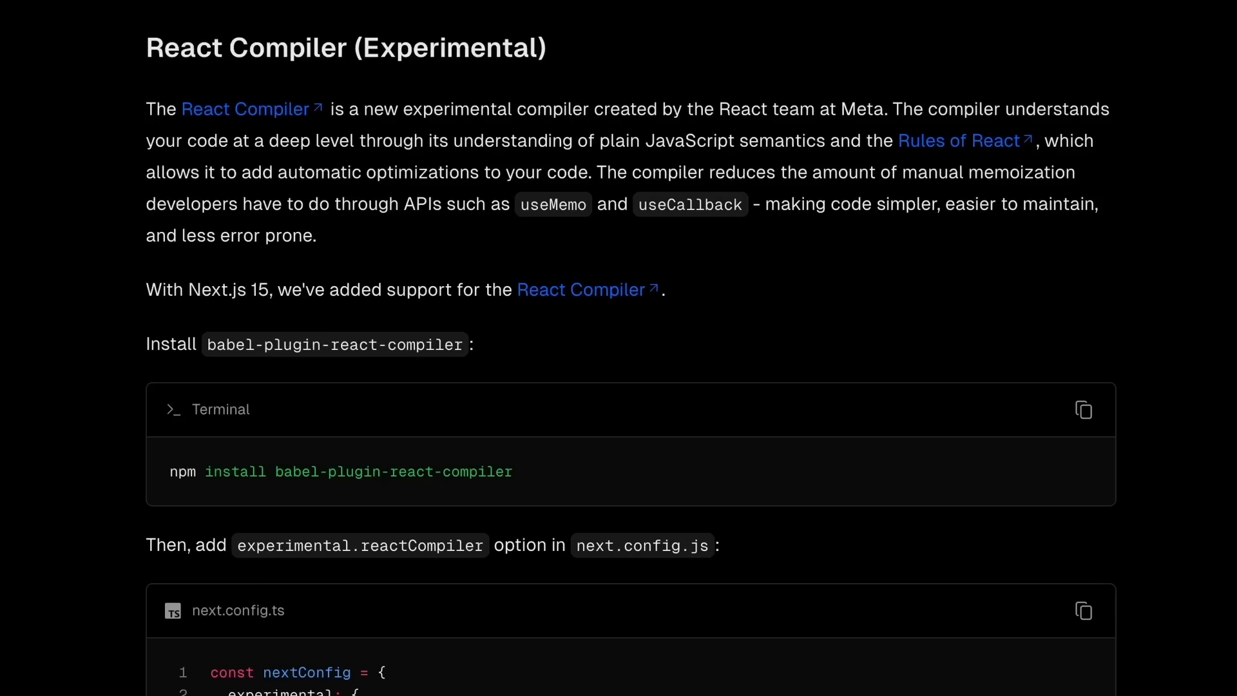
mouse_move(278, 131)
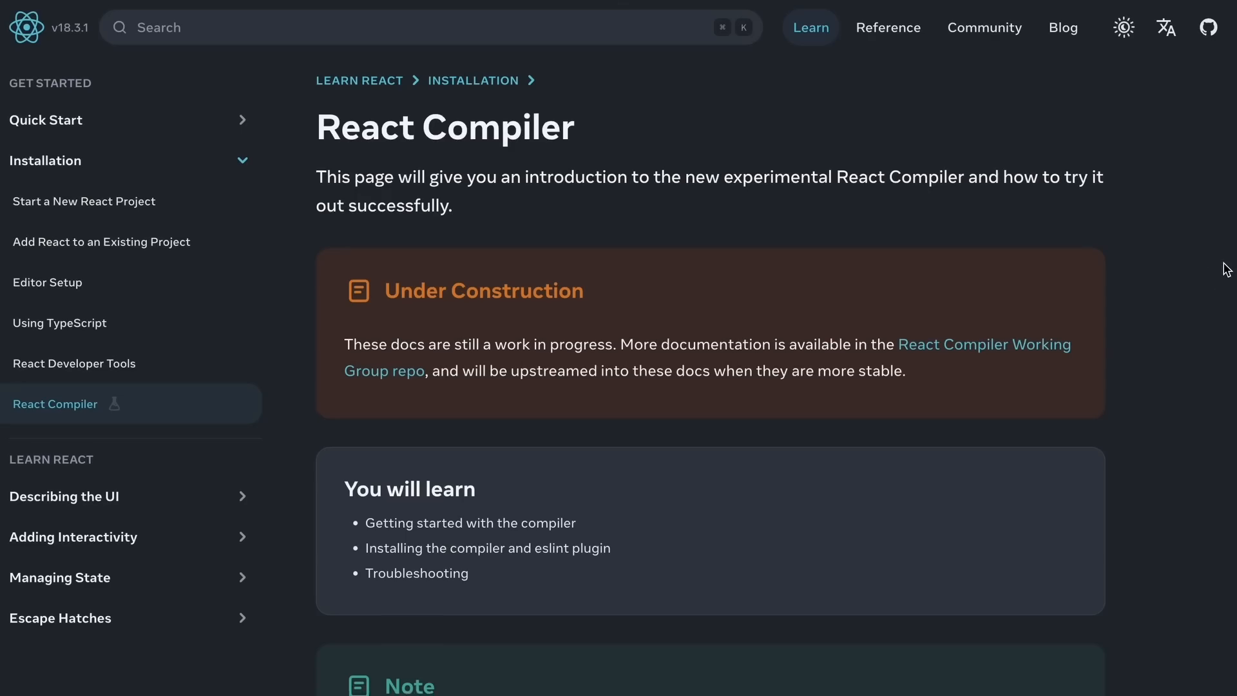
Step: Scroll the React Compiler page down to its explanation of how it memoizes code
scroll("down", 3)
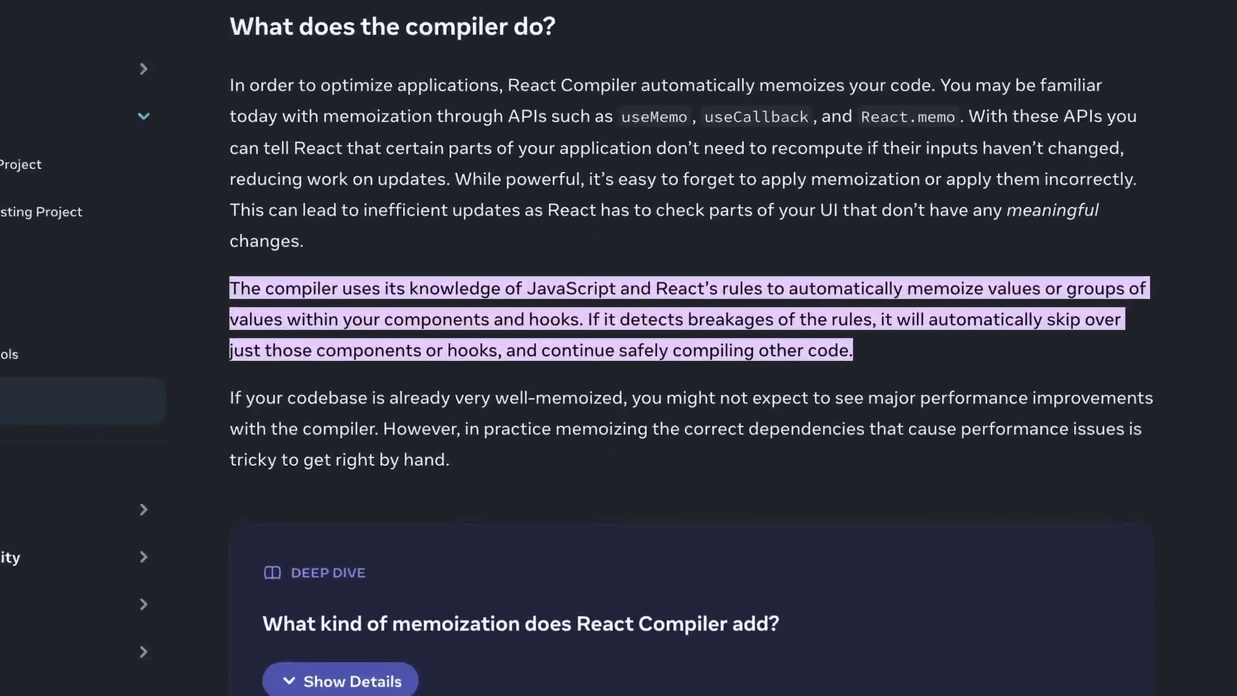
scroll("down", 3)
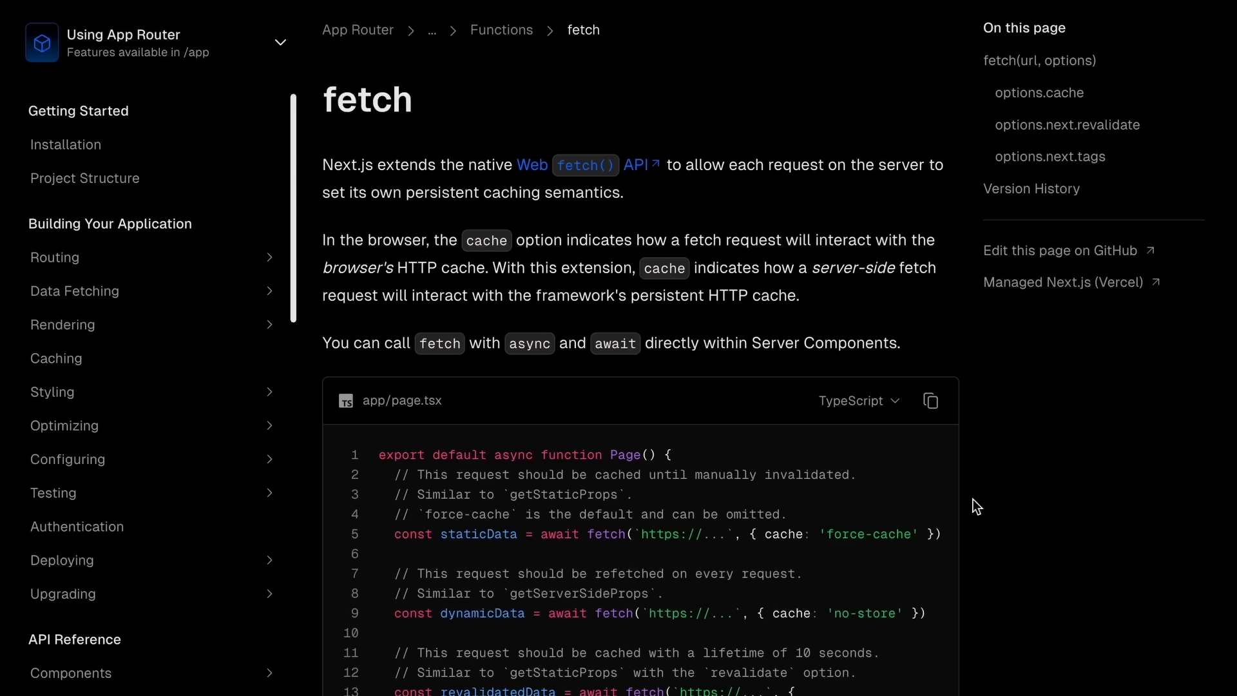
mouse_move(509, 266)
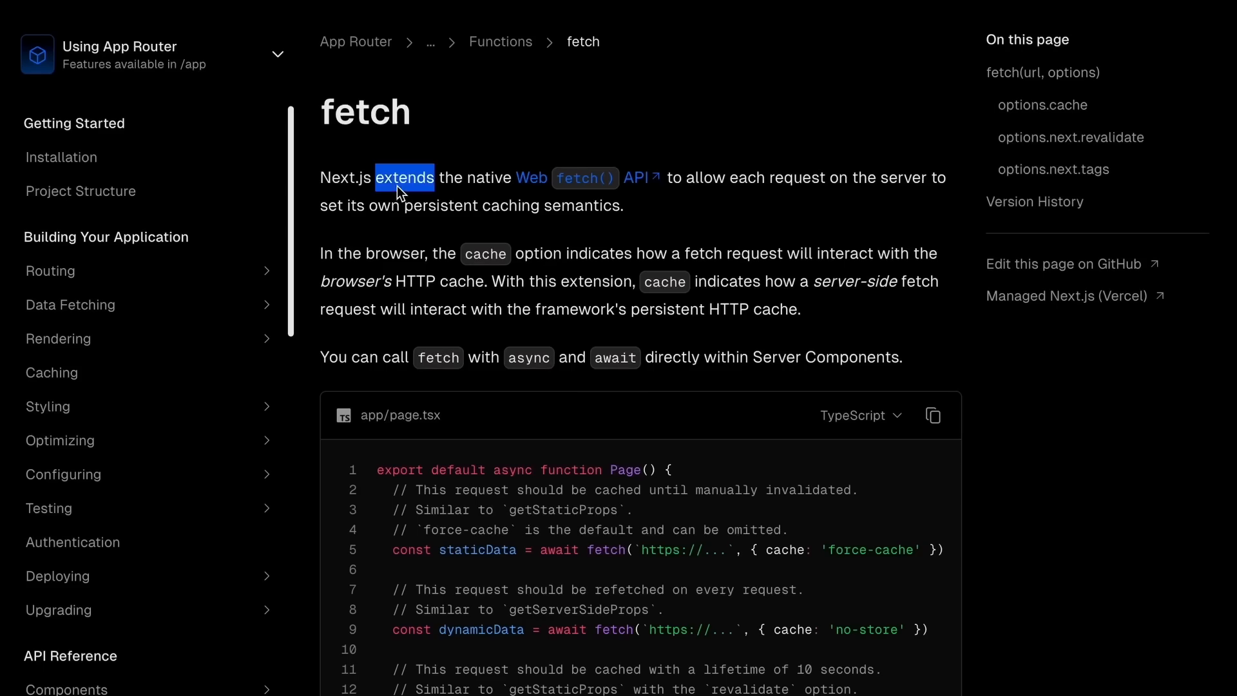
Step: Go to Routing > Route Handlers and view the GET handler caching section
left_click(621, 177)
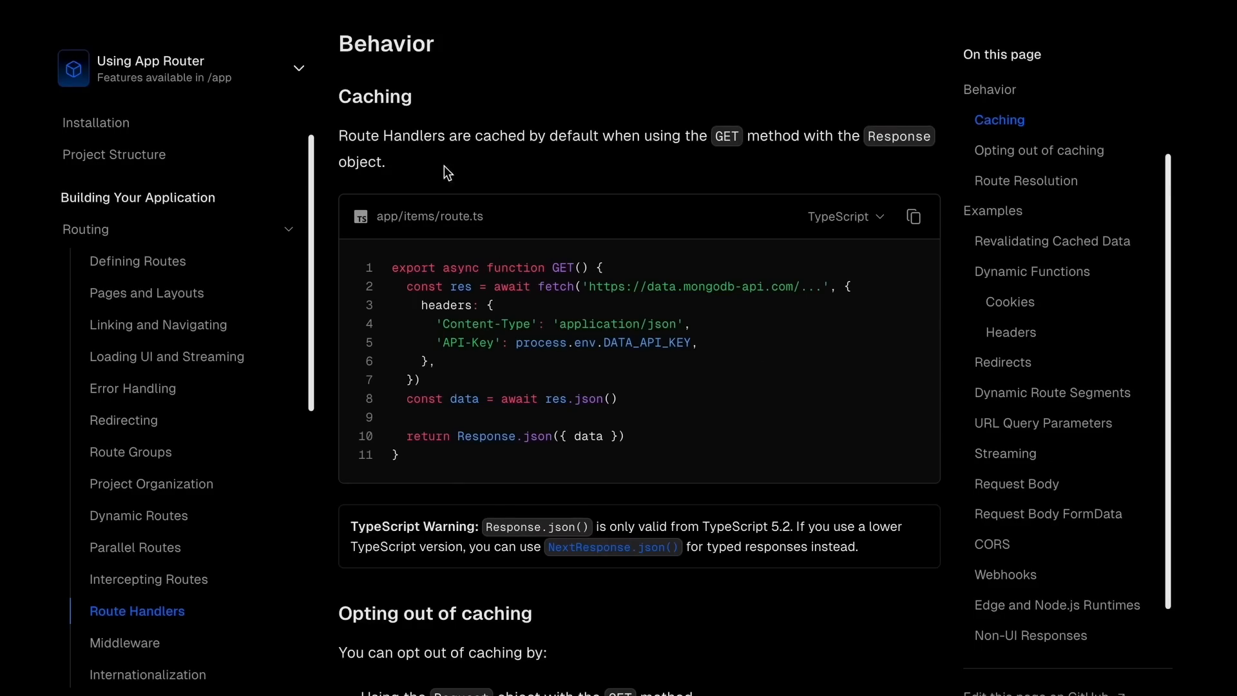
left_click_drag(448, 136, 591, 136)
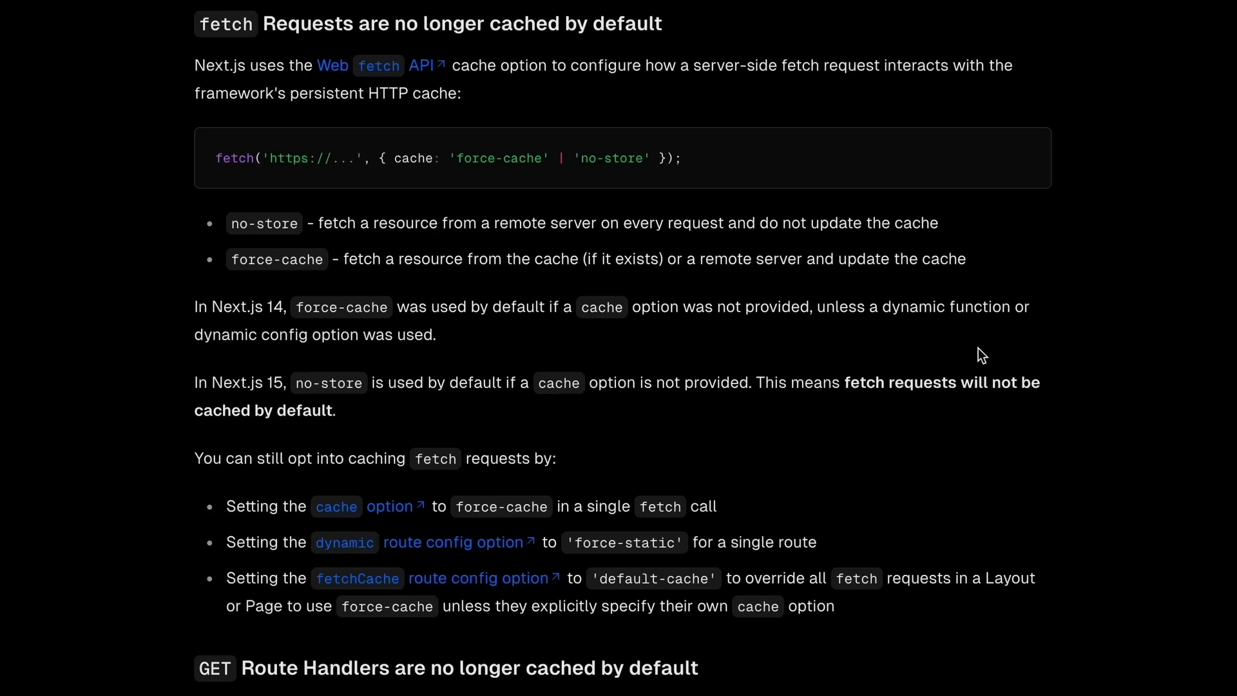
Step: Scroll through the fetch, GET Route Handlers and Client Router Cache caching changes
scroll("down", 3)
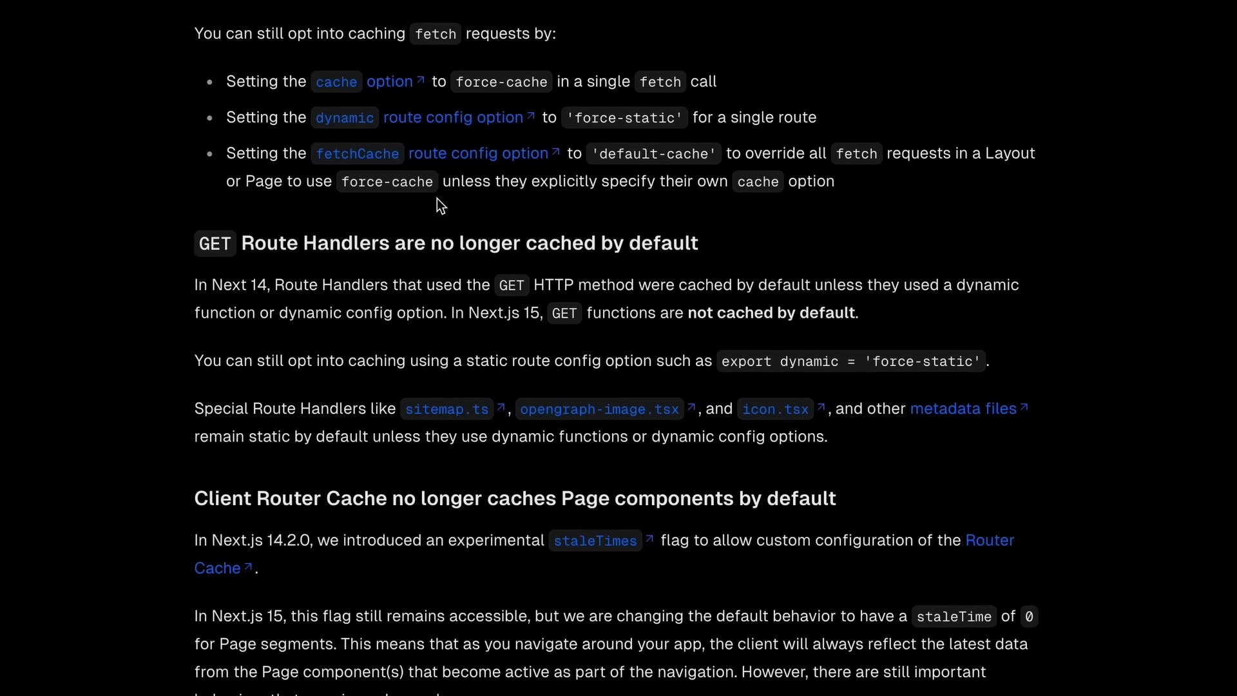
scroll("down", 3)
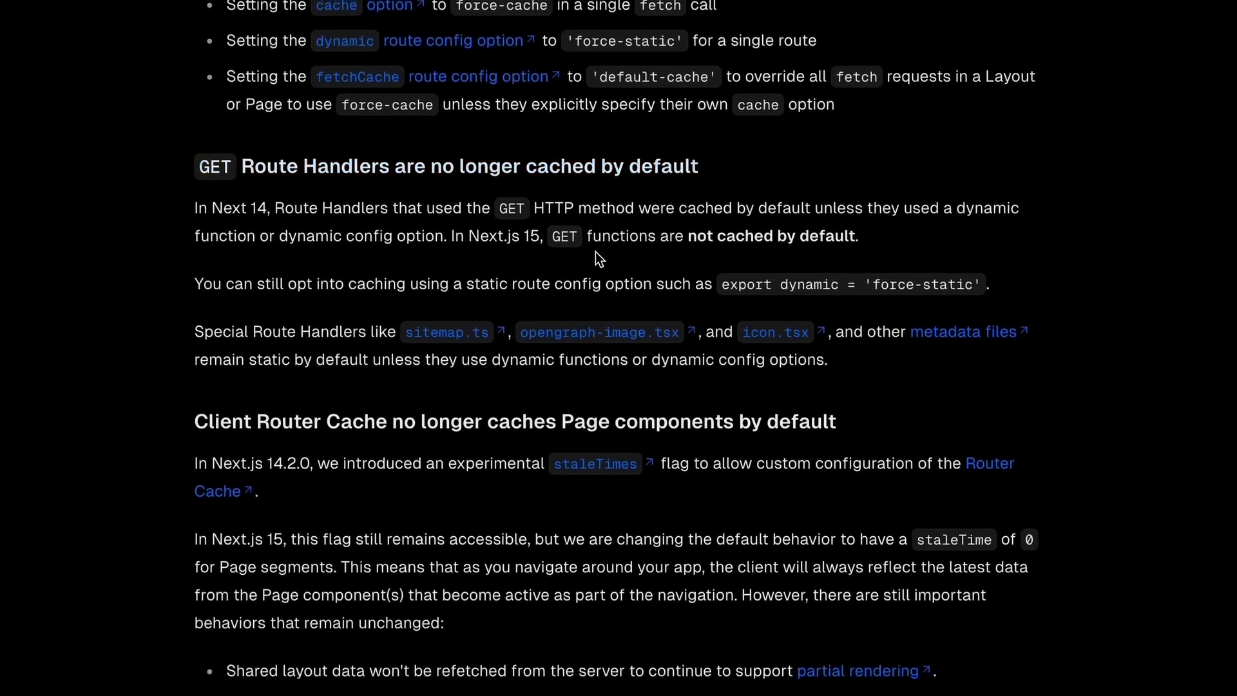
scroll("down", 3)
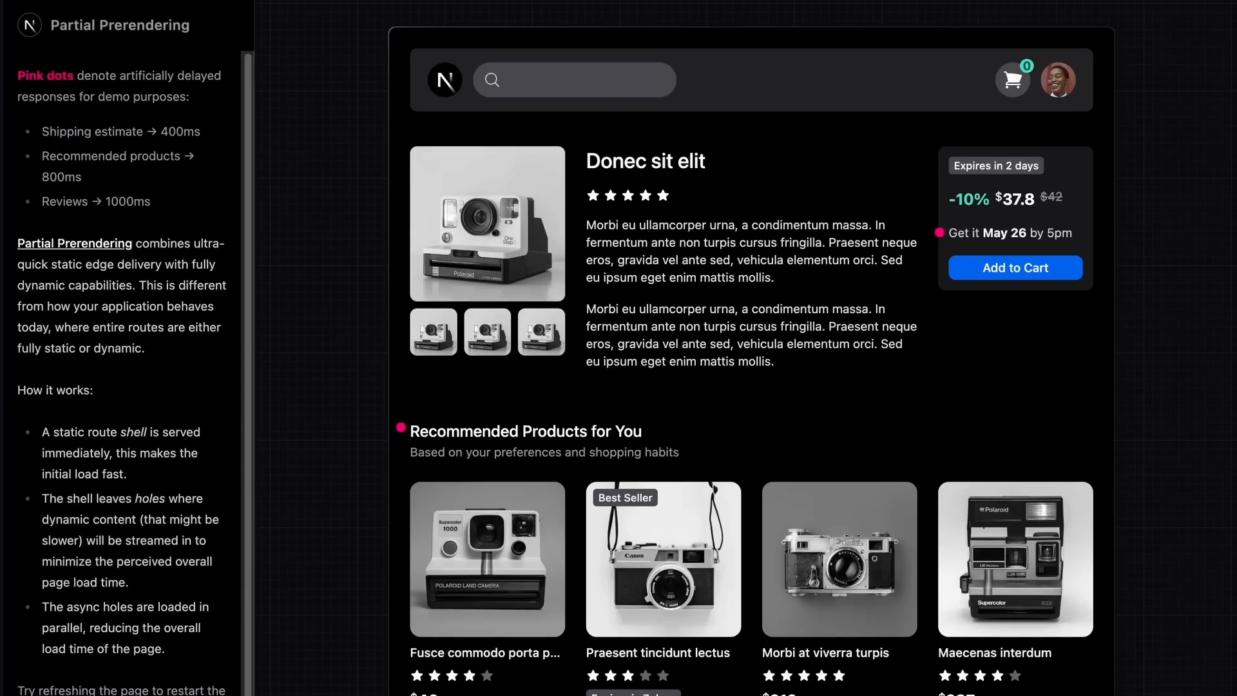
mouse_move(180, 41)
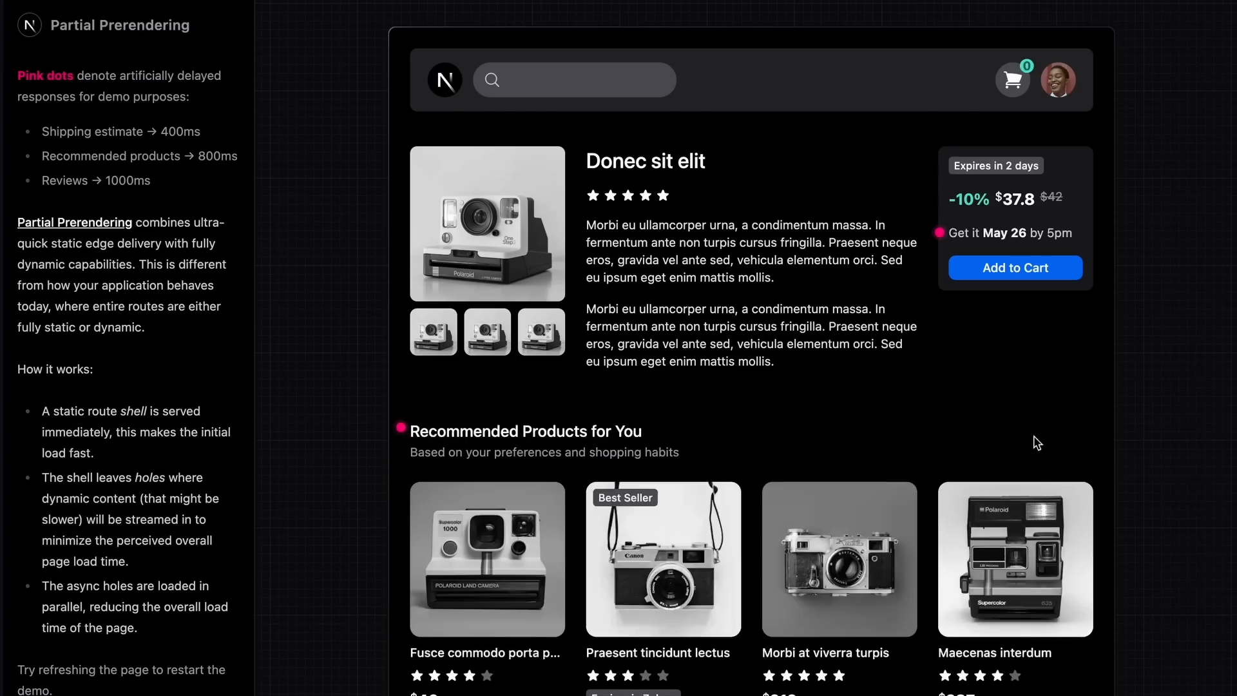
mouse_move(1168, 433)
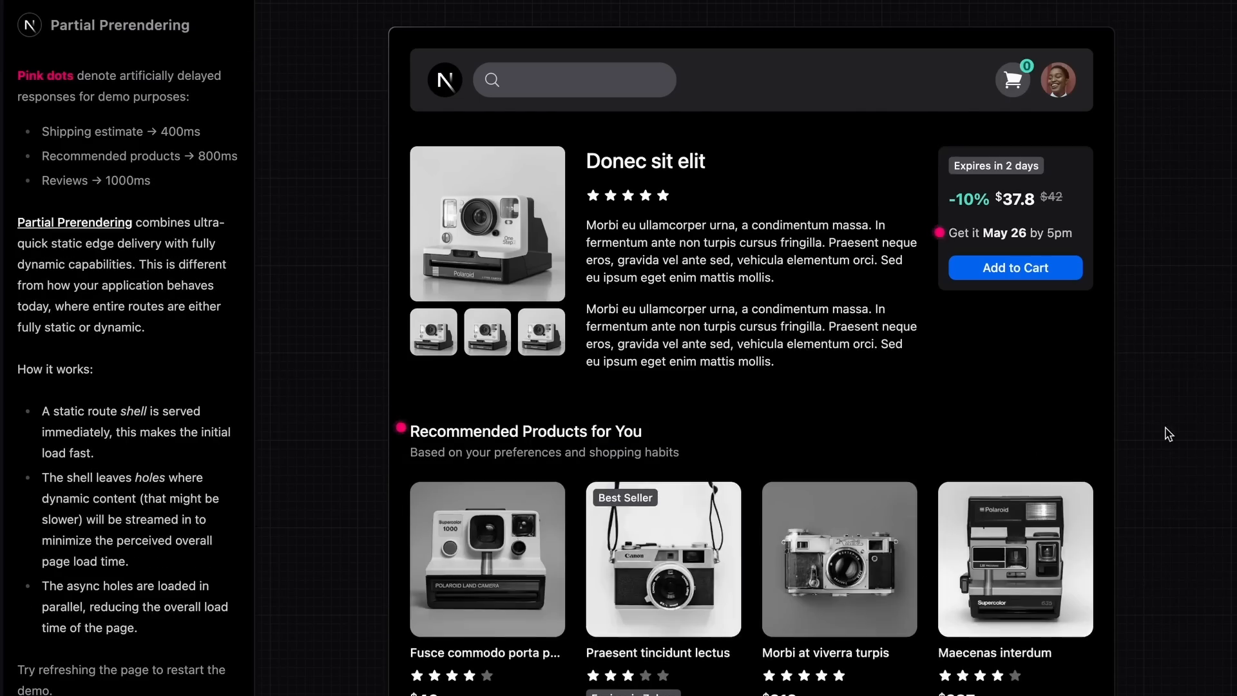
mouse_move(839, 559)
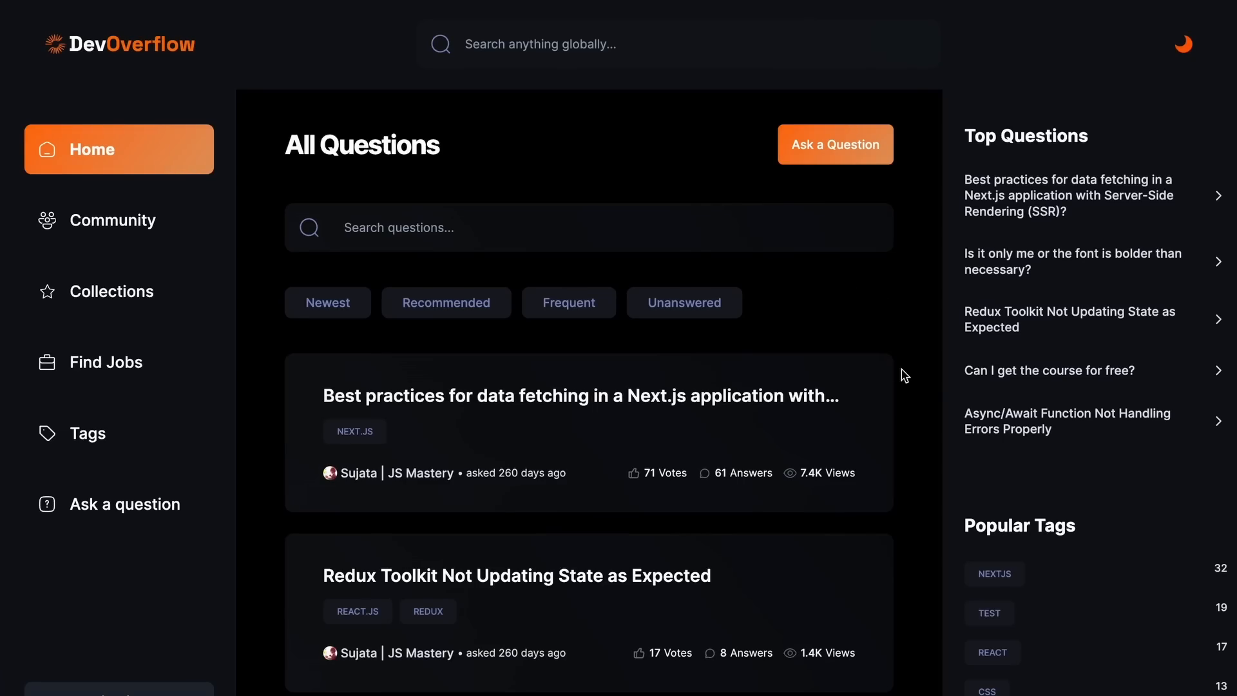
mouse_move(748, 426)
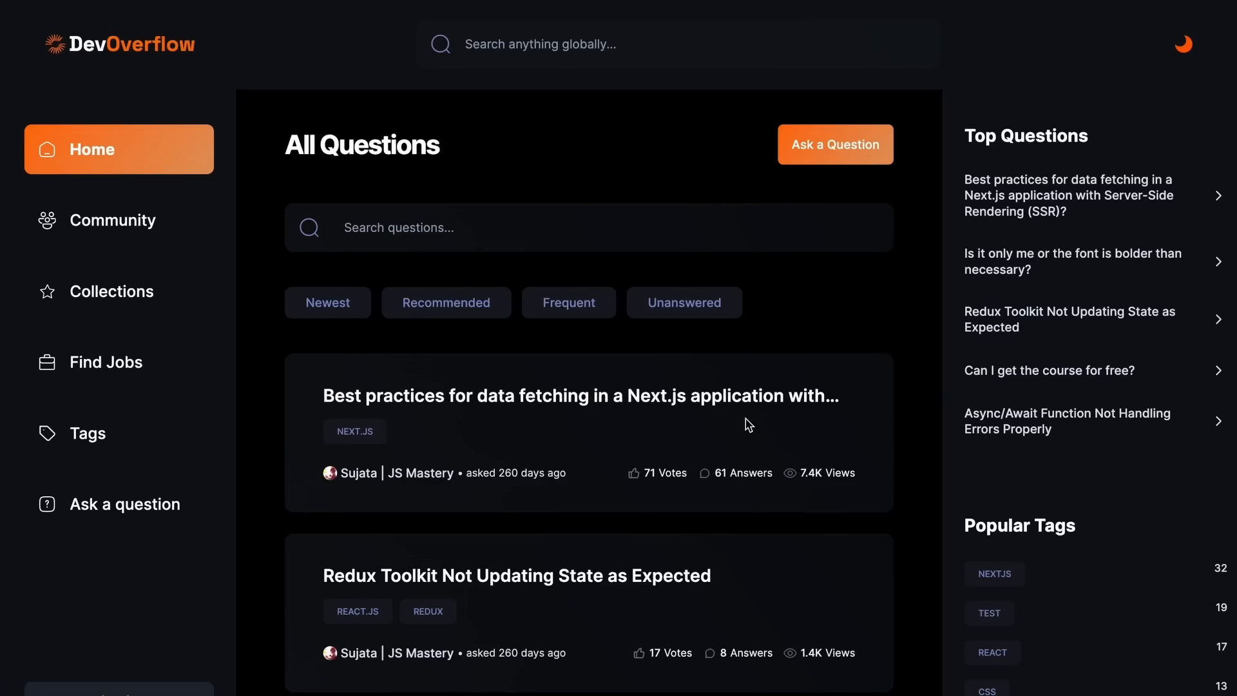
Step: Open the data fetching question, then scroll the blog to incremental Partial Prerendering
left_click(581, 395)
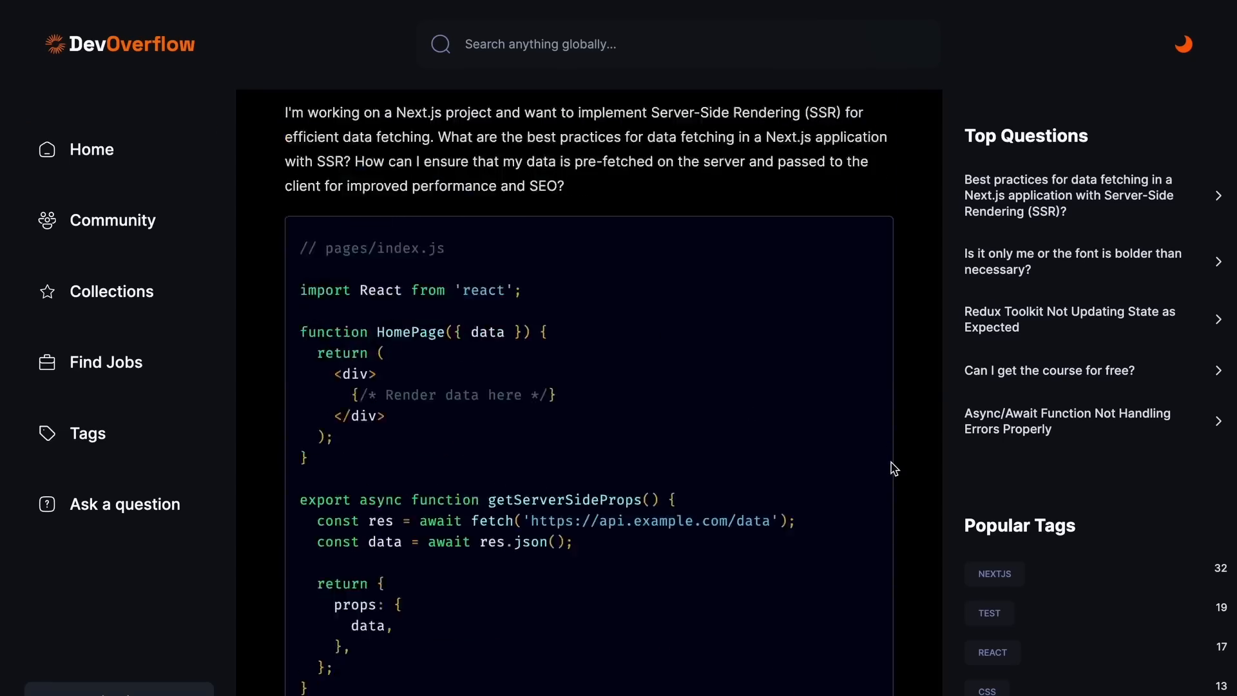
scroll("down", 3)
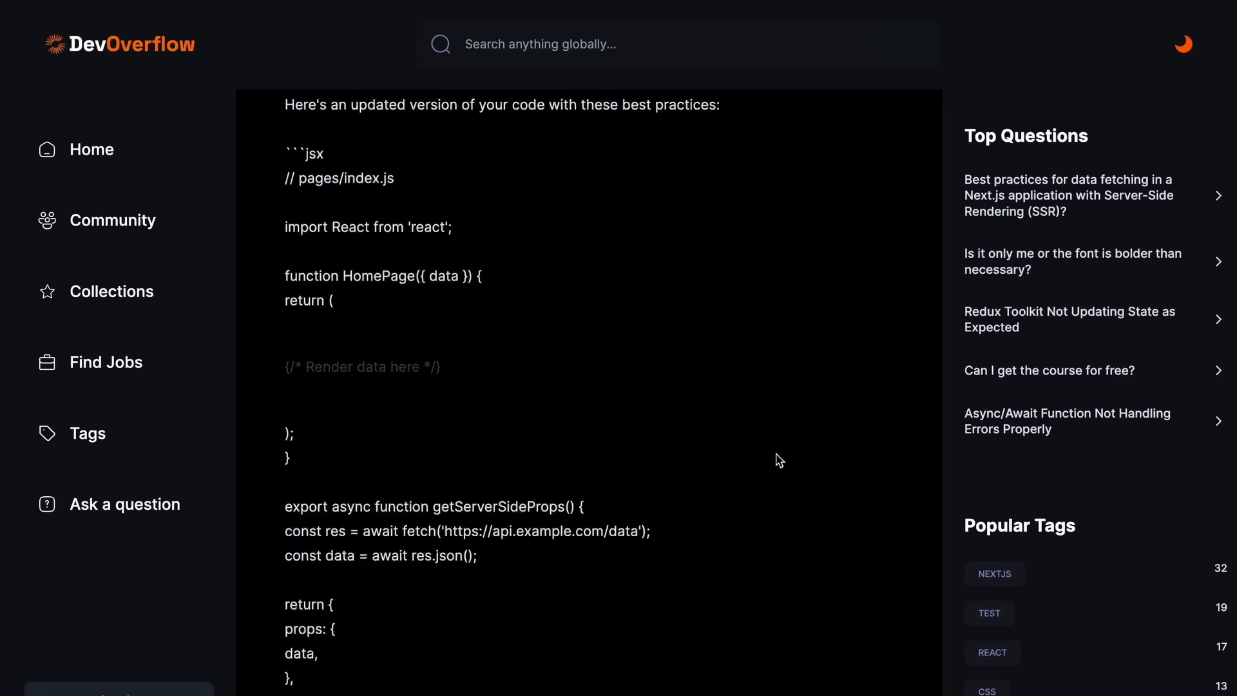
scroll("down", 3)
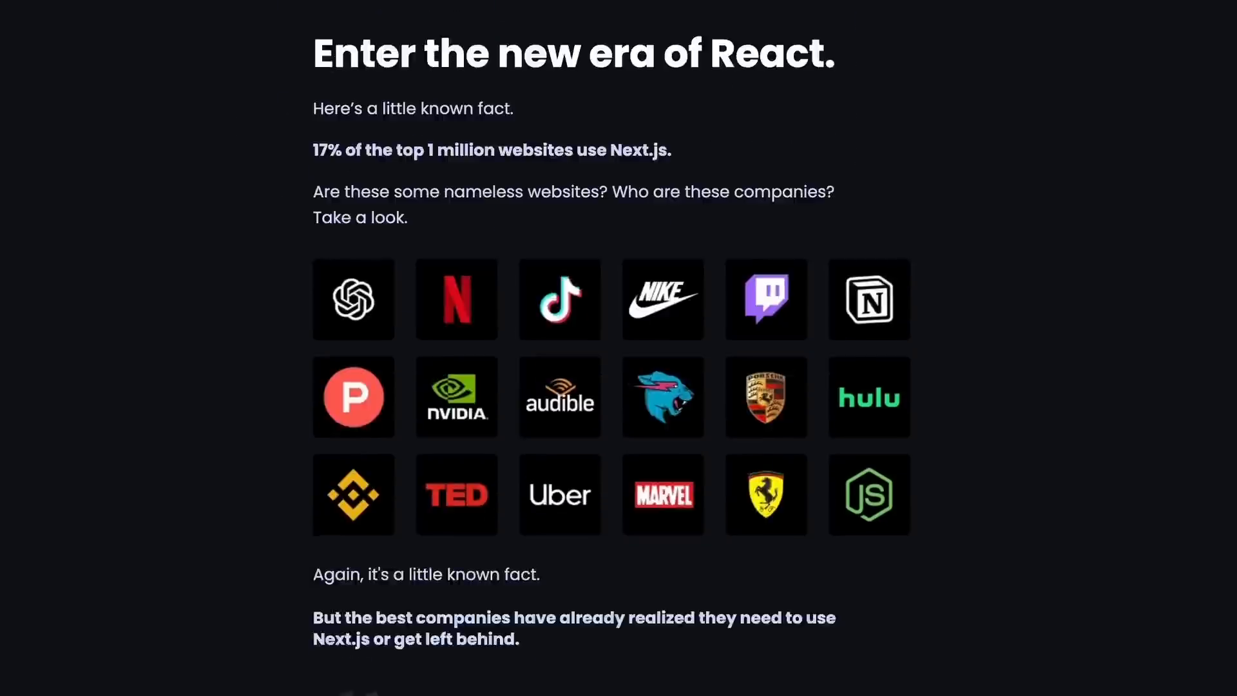
scroll("down", 3)
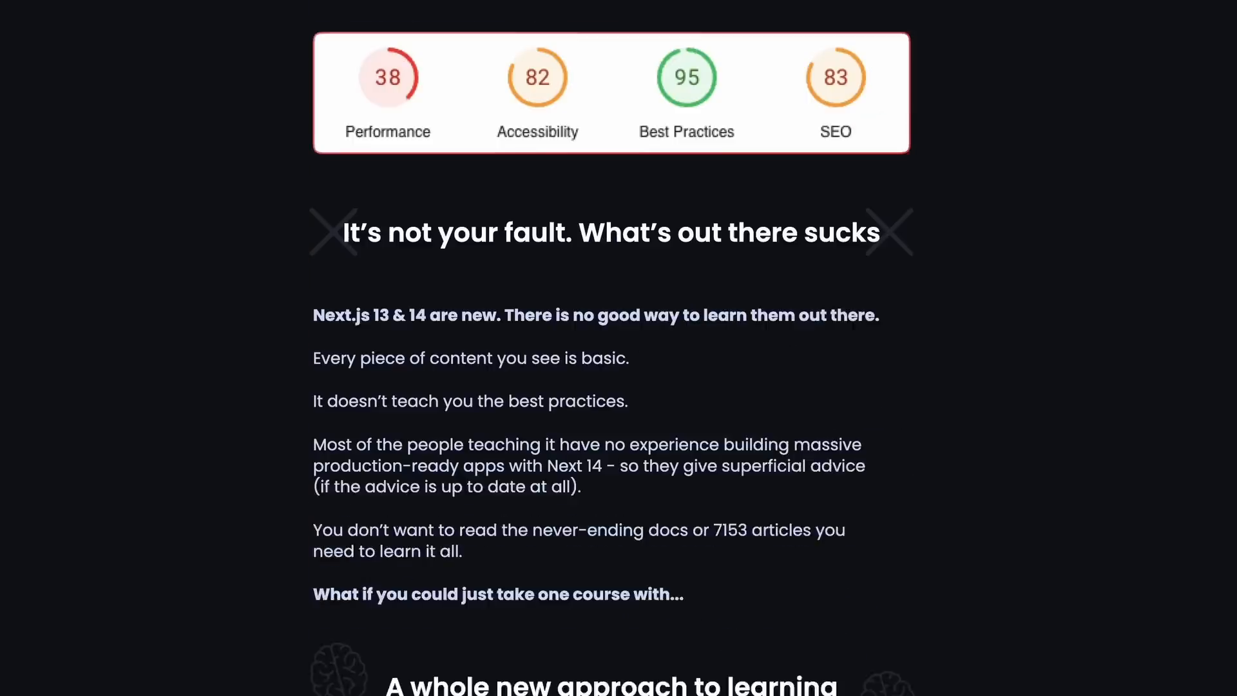
scroll("down", 3)
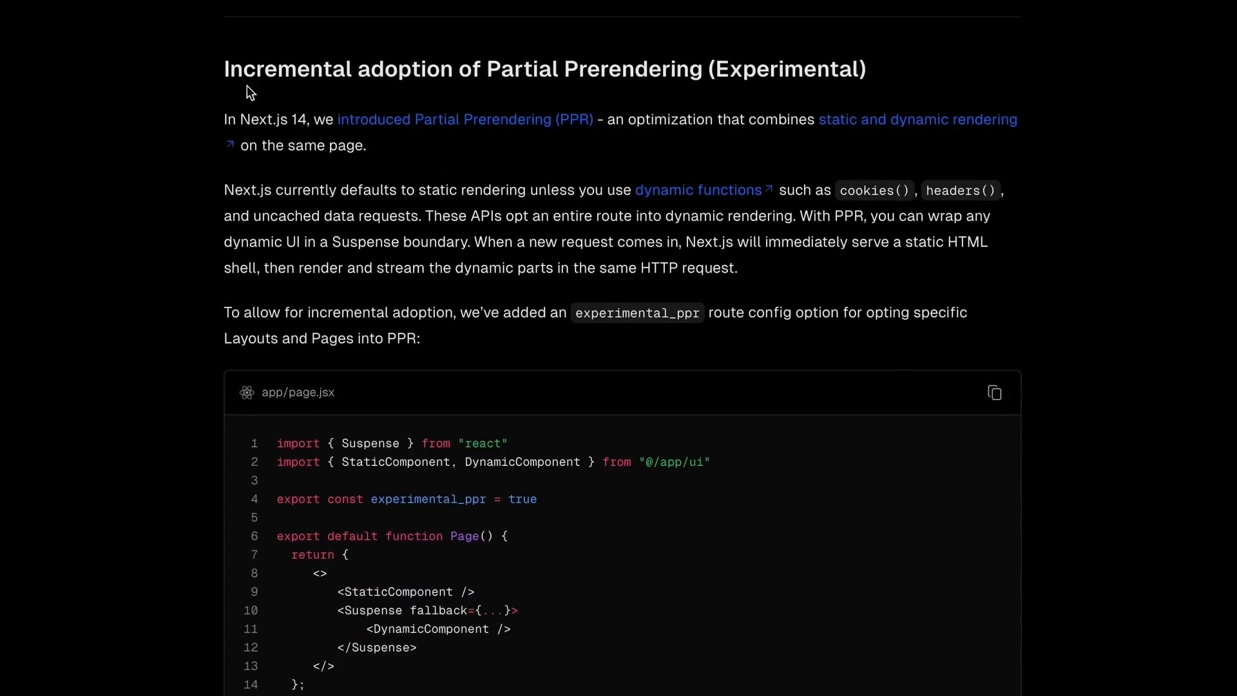
mouse_move(951, 514)
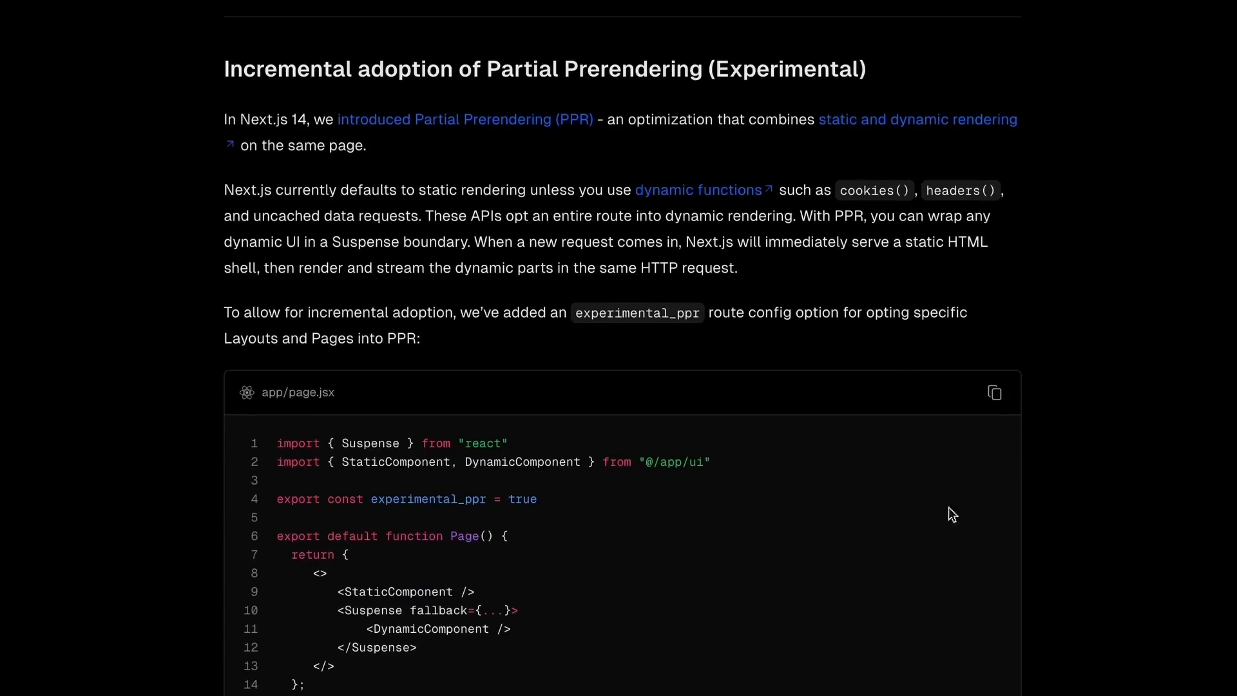
scroll("down", 3)
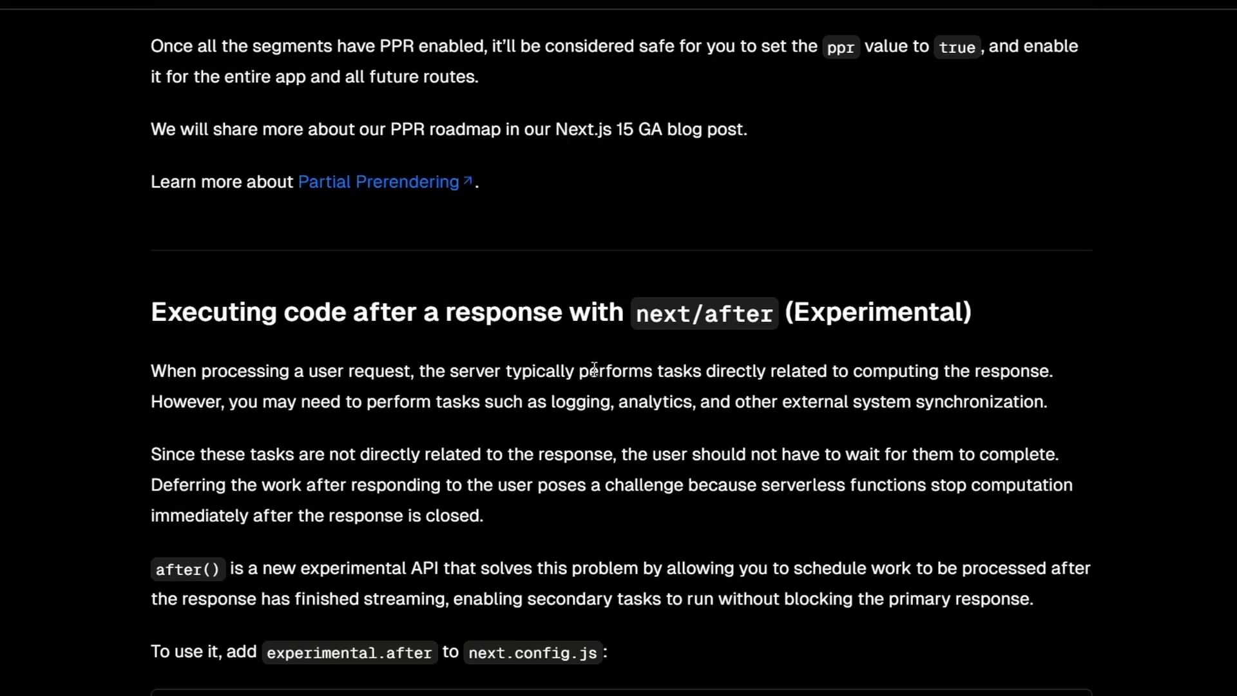
Step: Highlight 'tasks such as logging, analytics' in the next/after section, then clear it
left_click_drag(587, 372, 1042, 371)
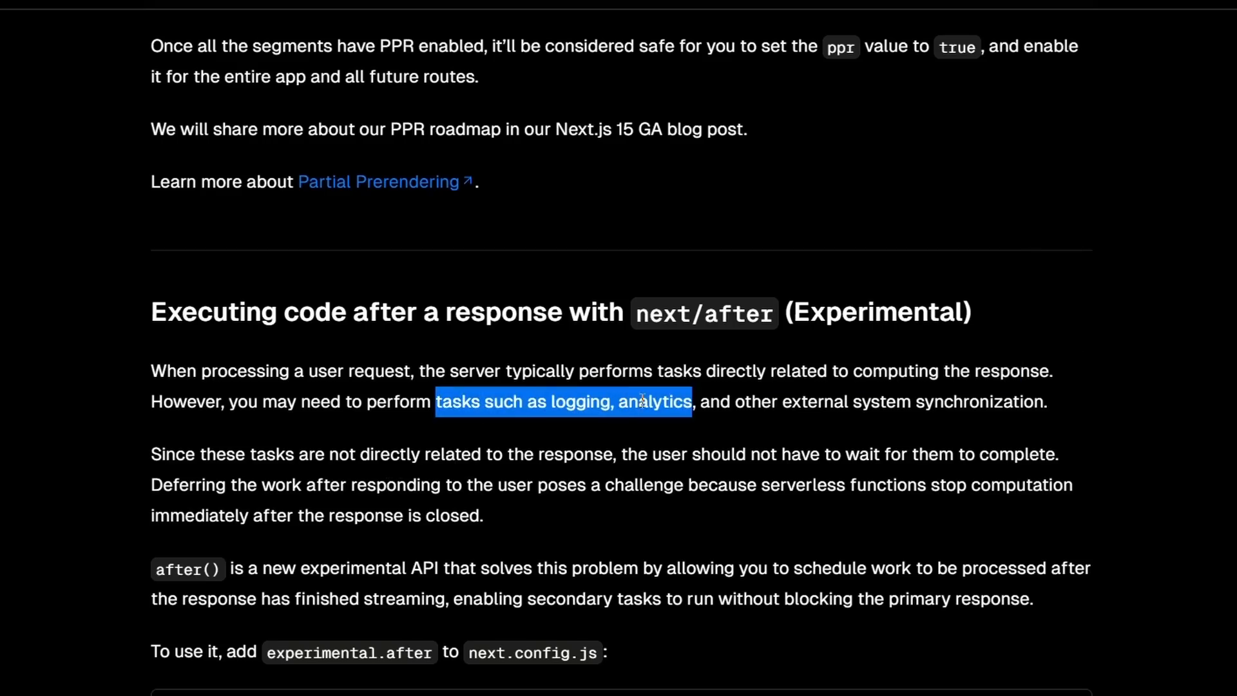
left_click(506, 446)
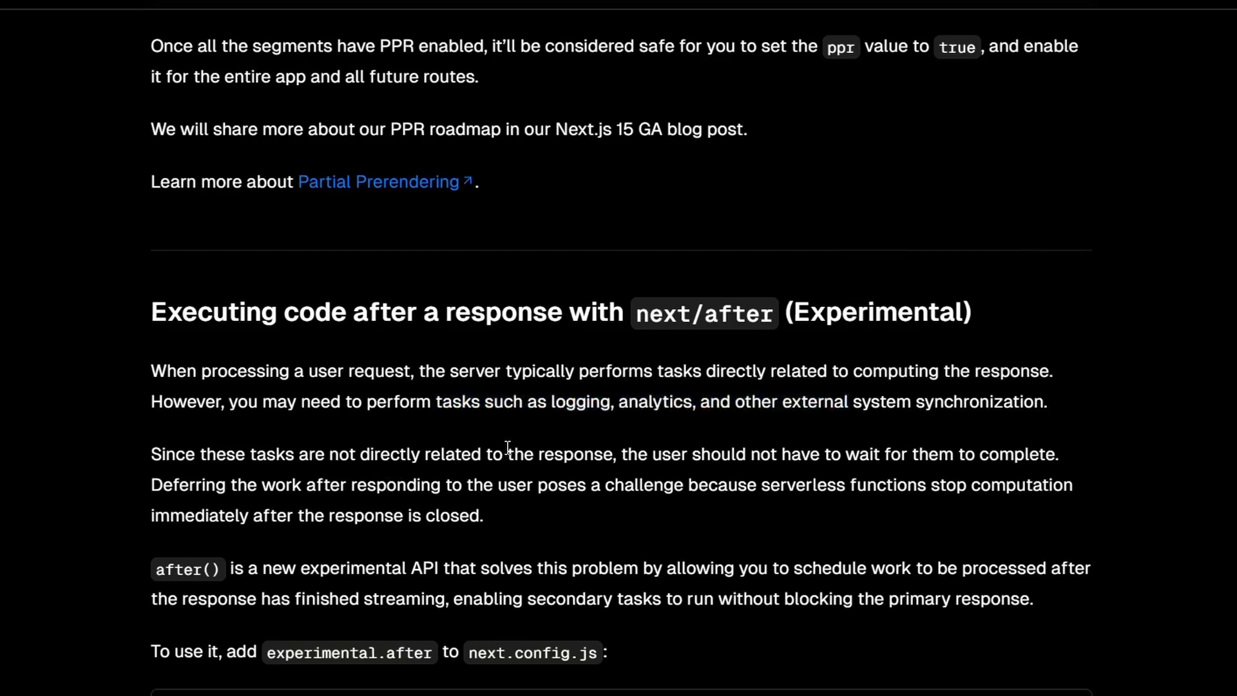
scroll("down", 3)
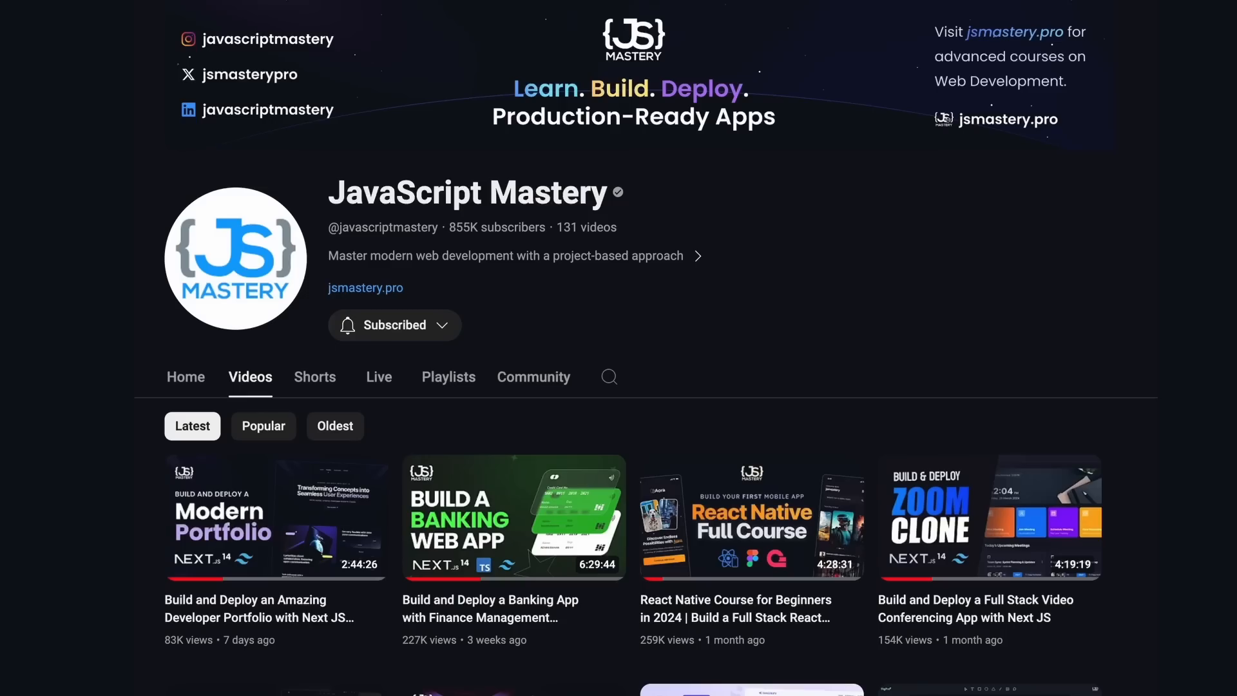
mouse_move(542, 656)
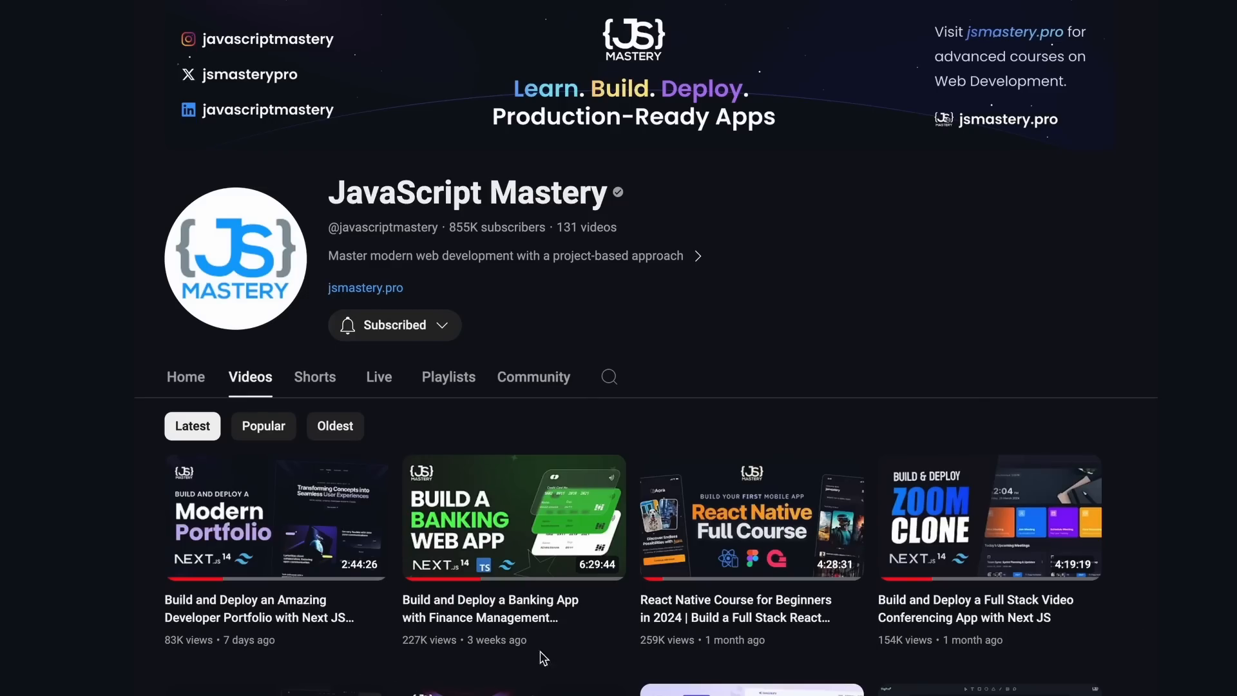
Step: Play the Build and Deploy a Banking App course video
left_click(513, 517)
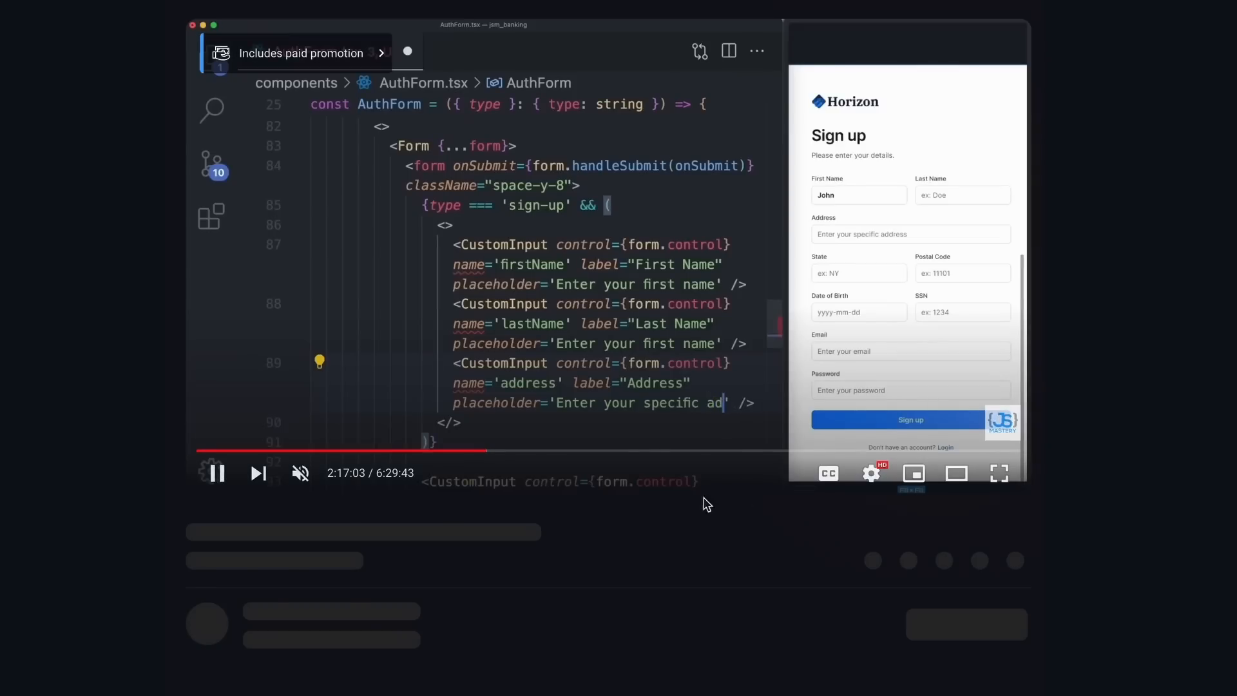
scroll("down", 3)
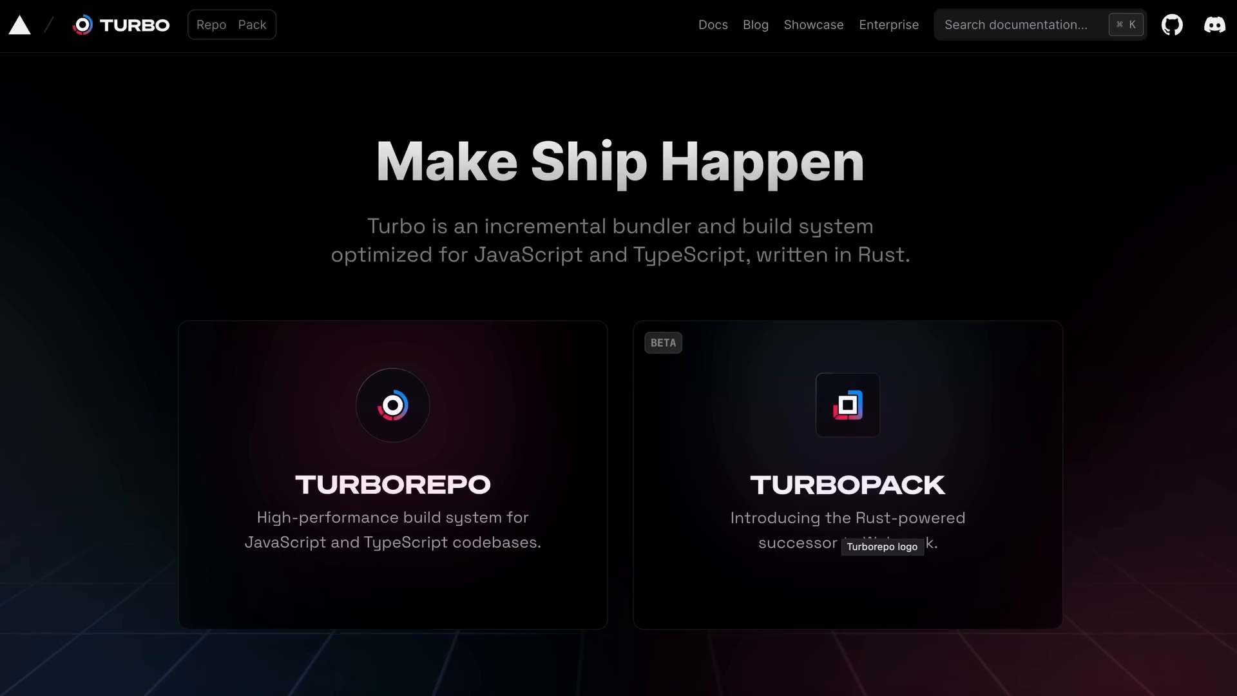
mouse_move(506, 552)
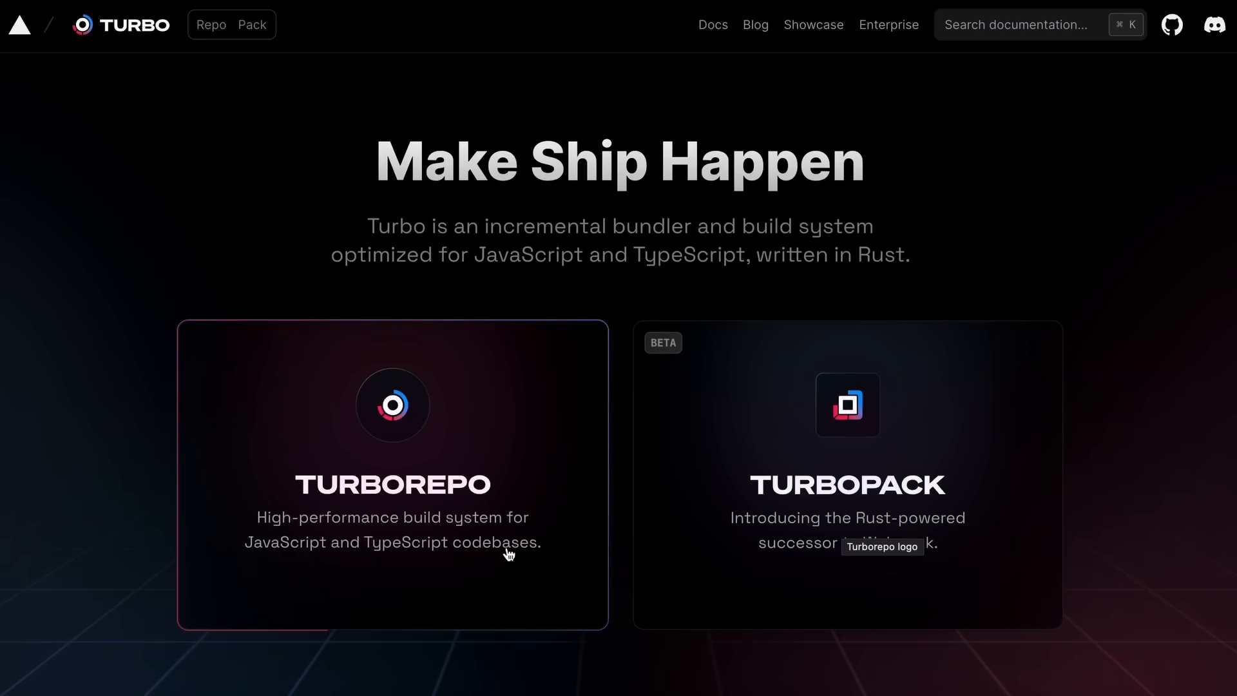
mouse_move(755, 588)
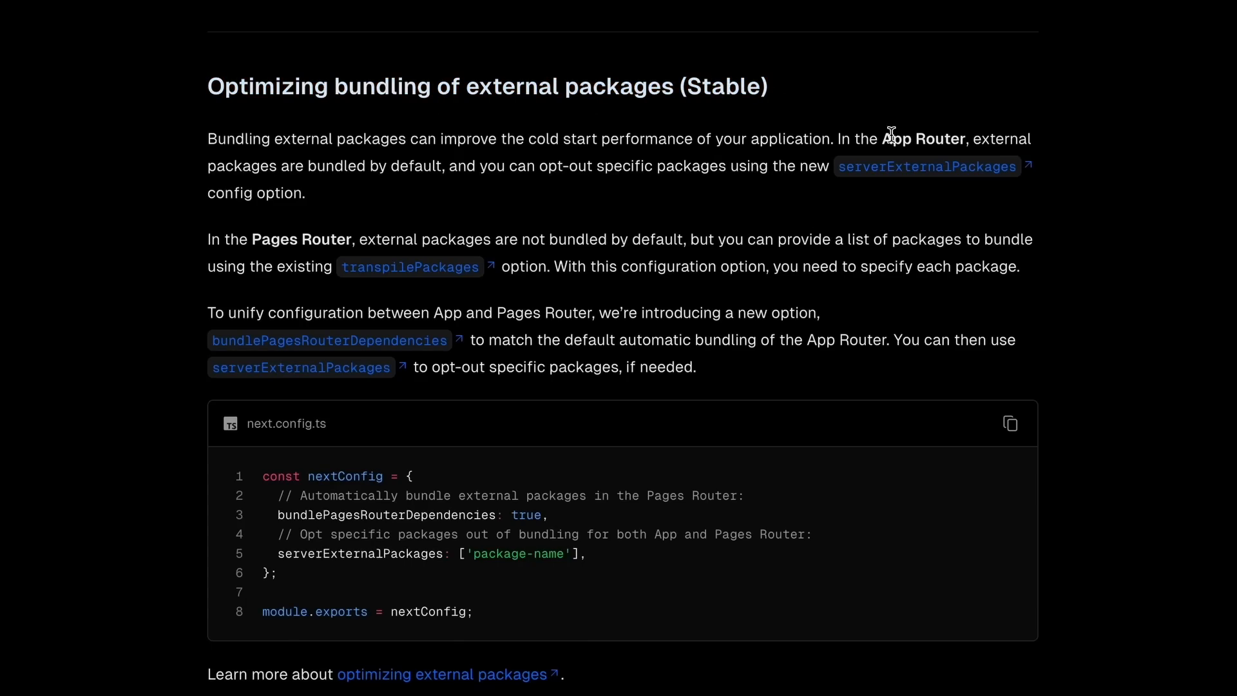
Step: Highlight 'cold start performance', then scroll down to the Other Changes list
double_click(896, 139)
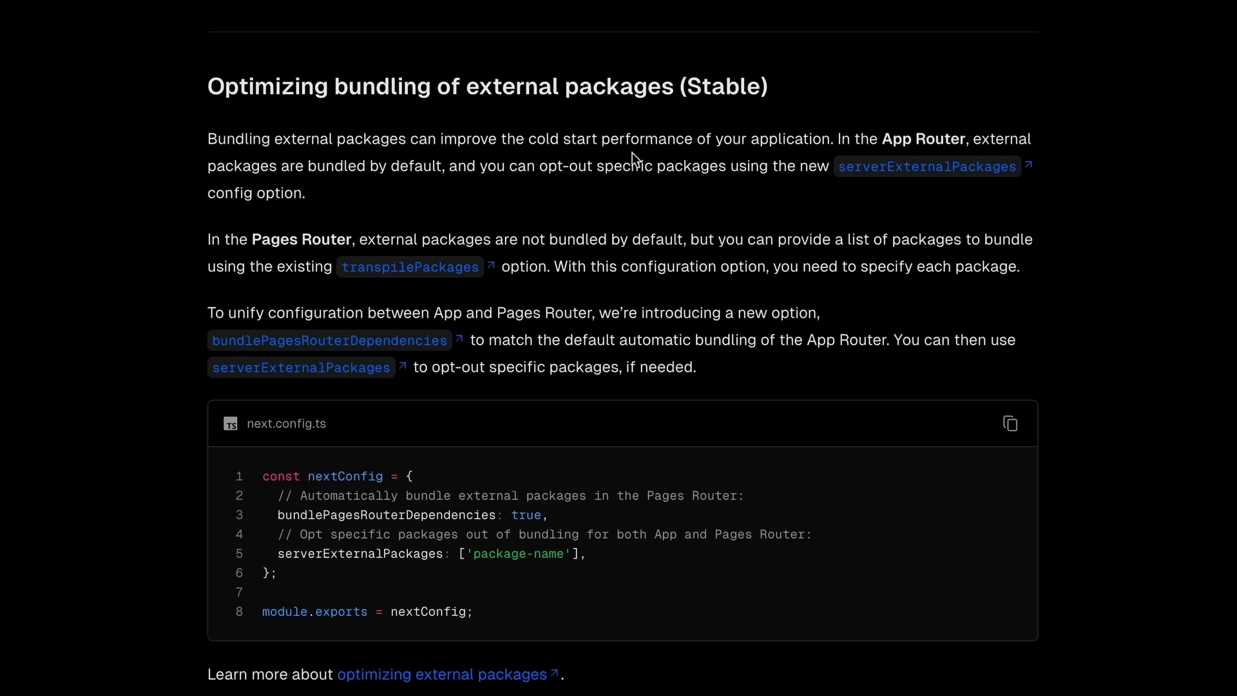
left_click_drag(531, 139, 691, 140)
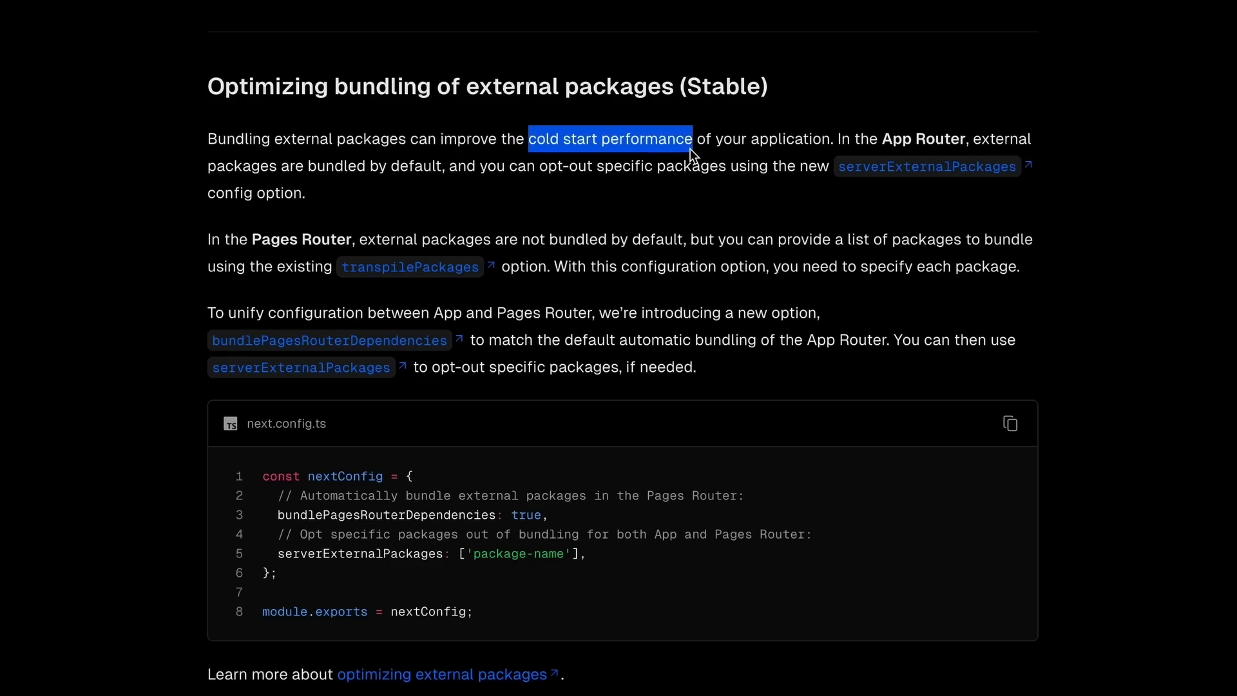
mouse_move(706, 204)
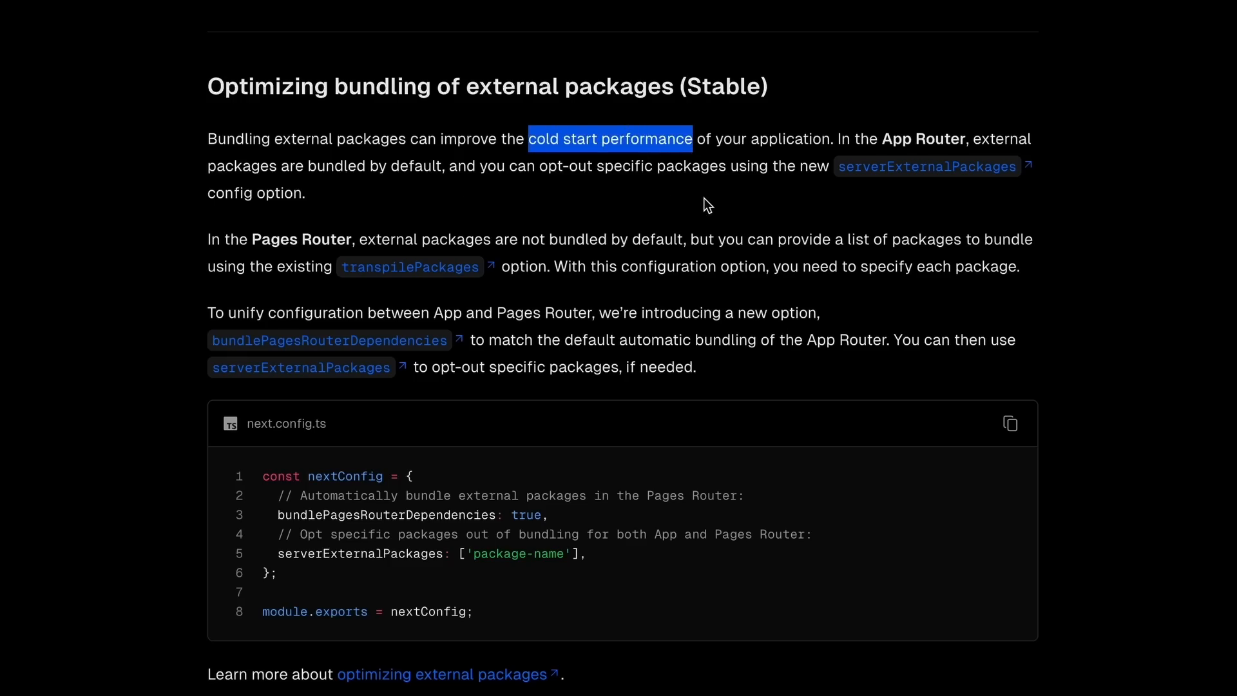
scroll("down", 3)
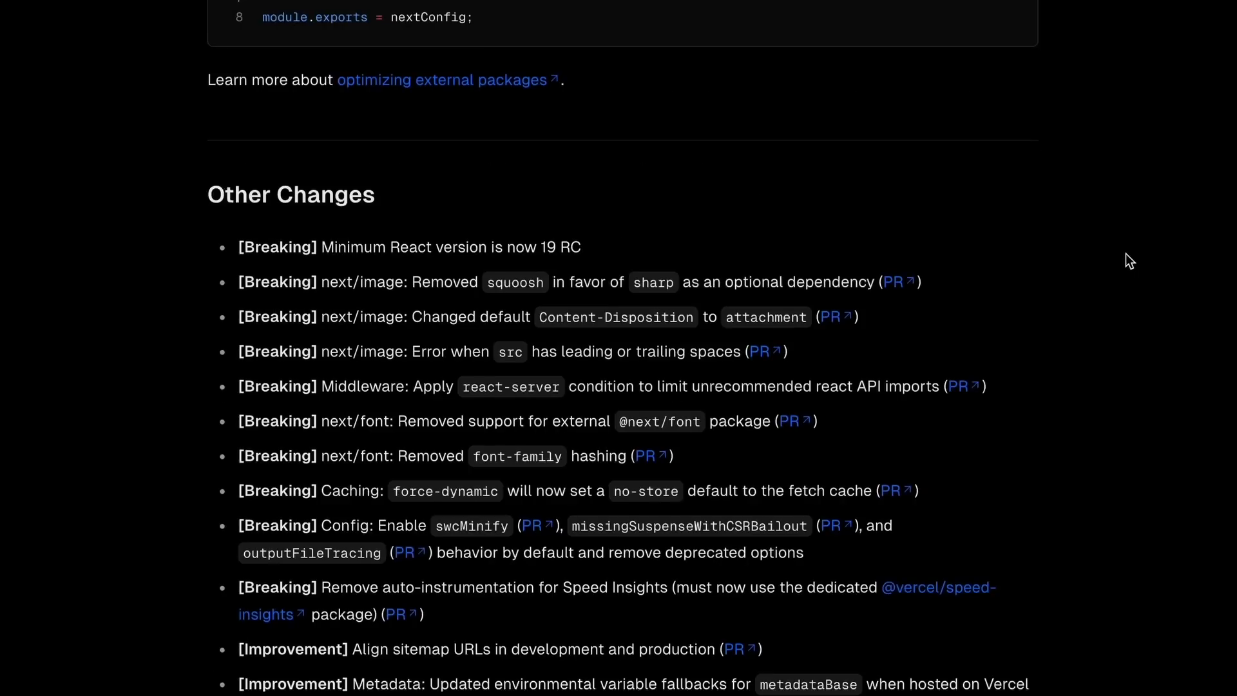
scroll("down", 3)
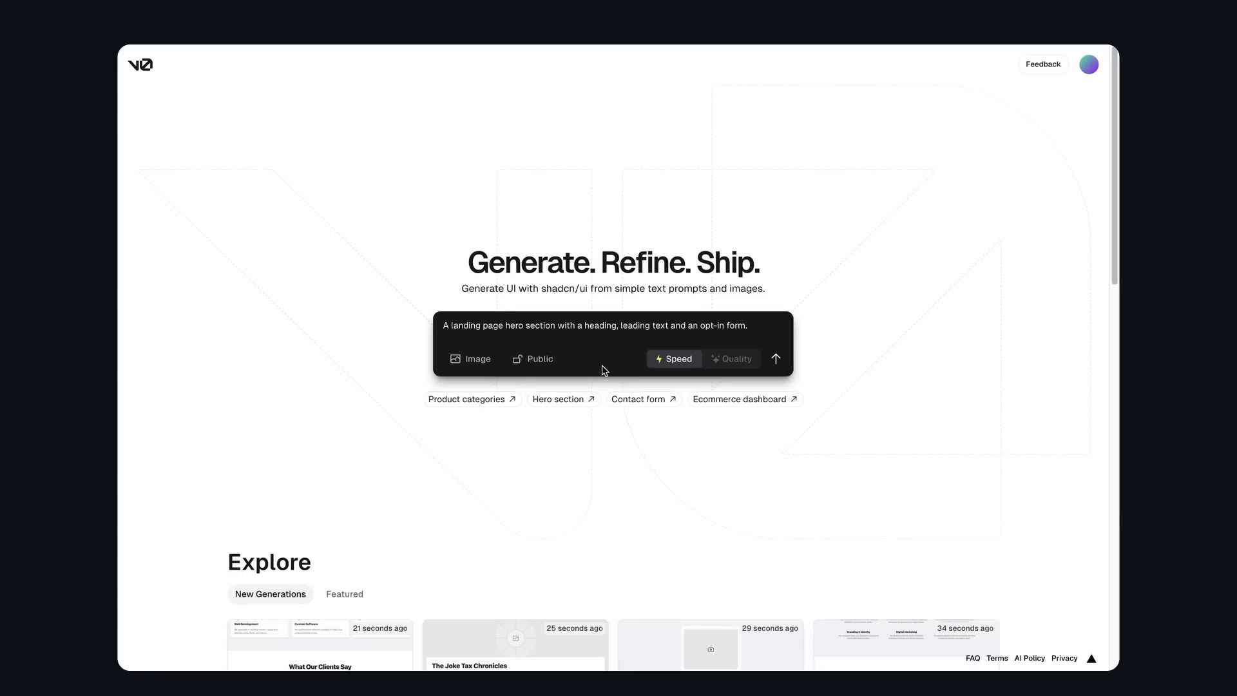
Step: Generate the landing page hero in v0 and begin a follow-up prompt 'Highlight digi'
left_click(775, 358)
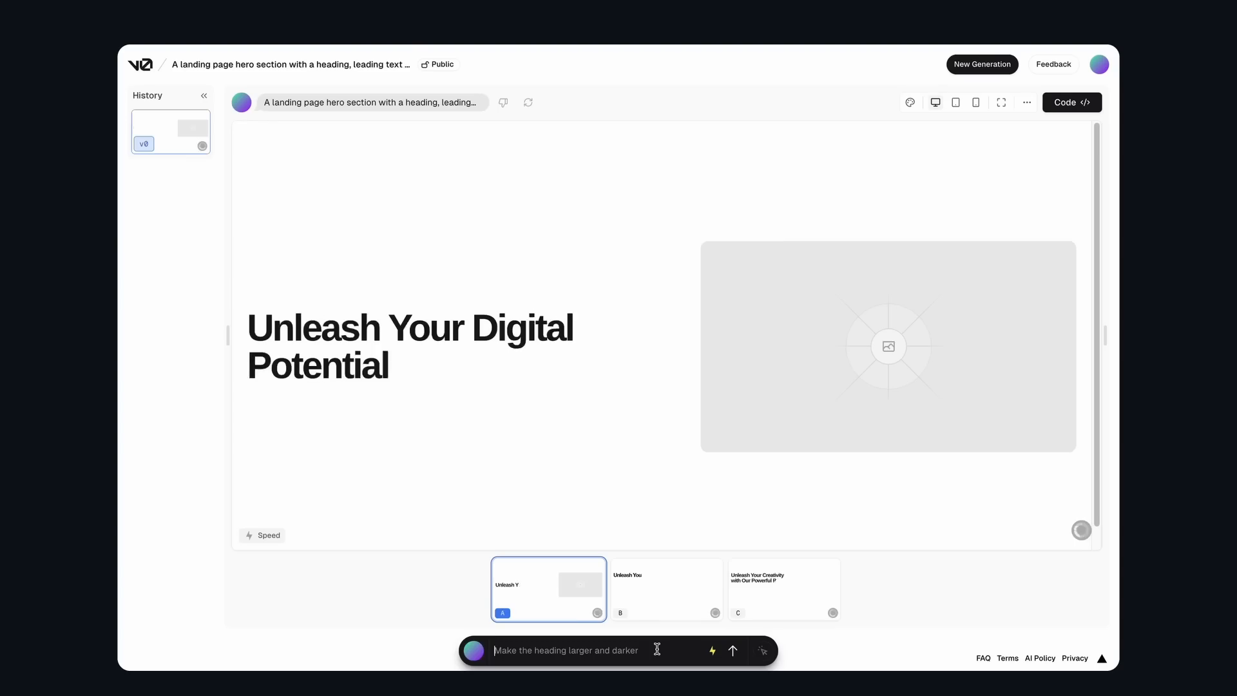
type("Highlight digi")
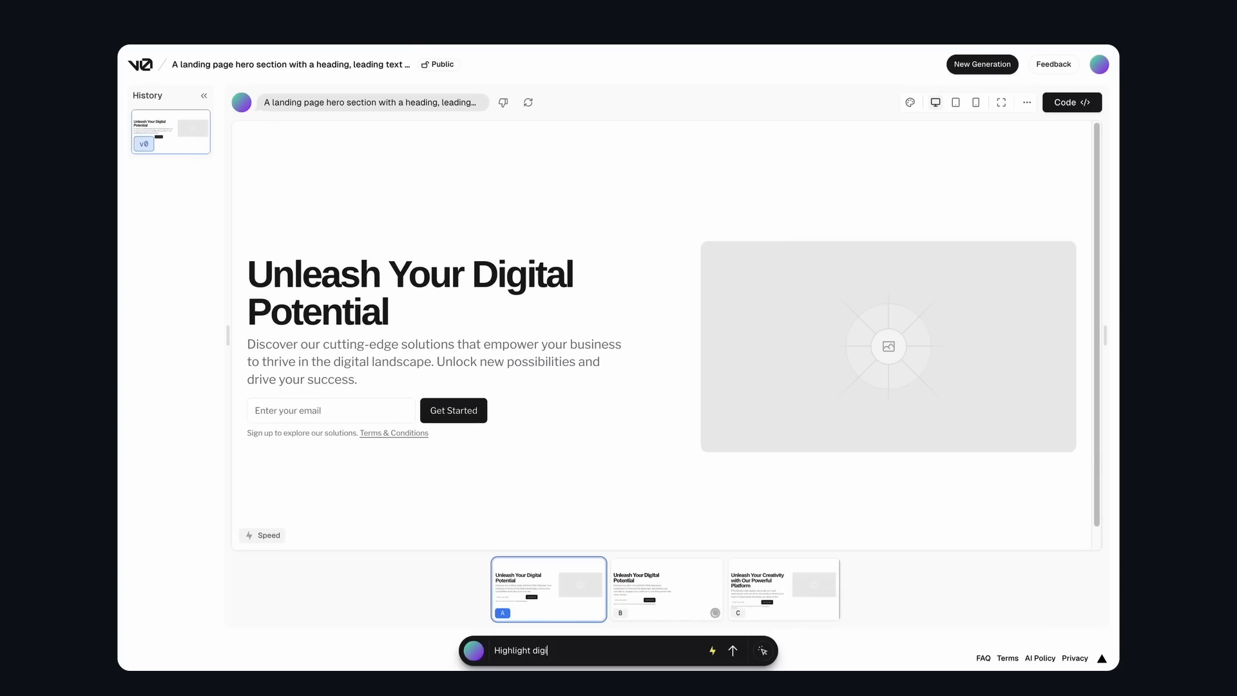